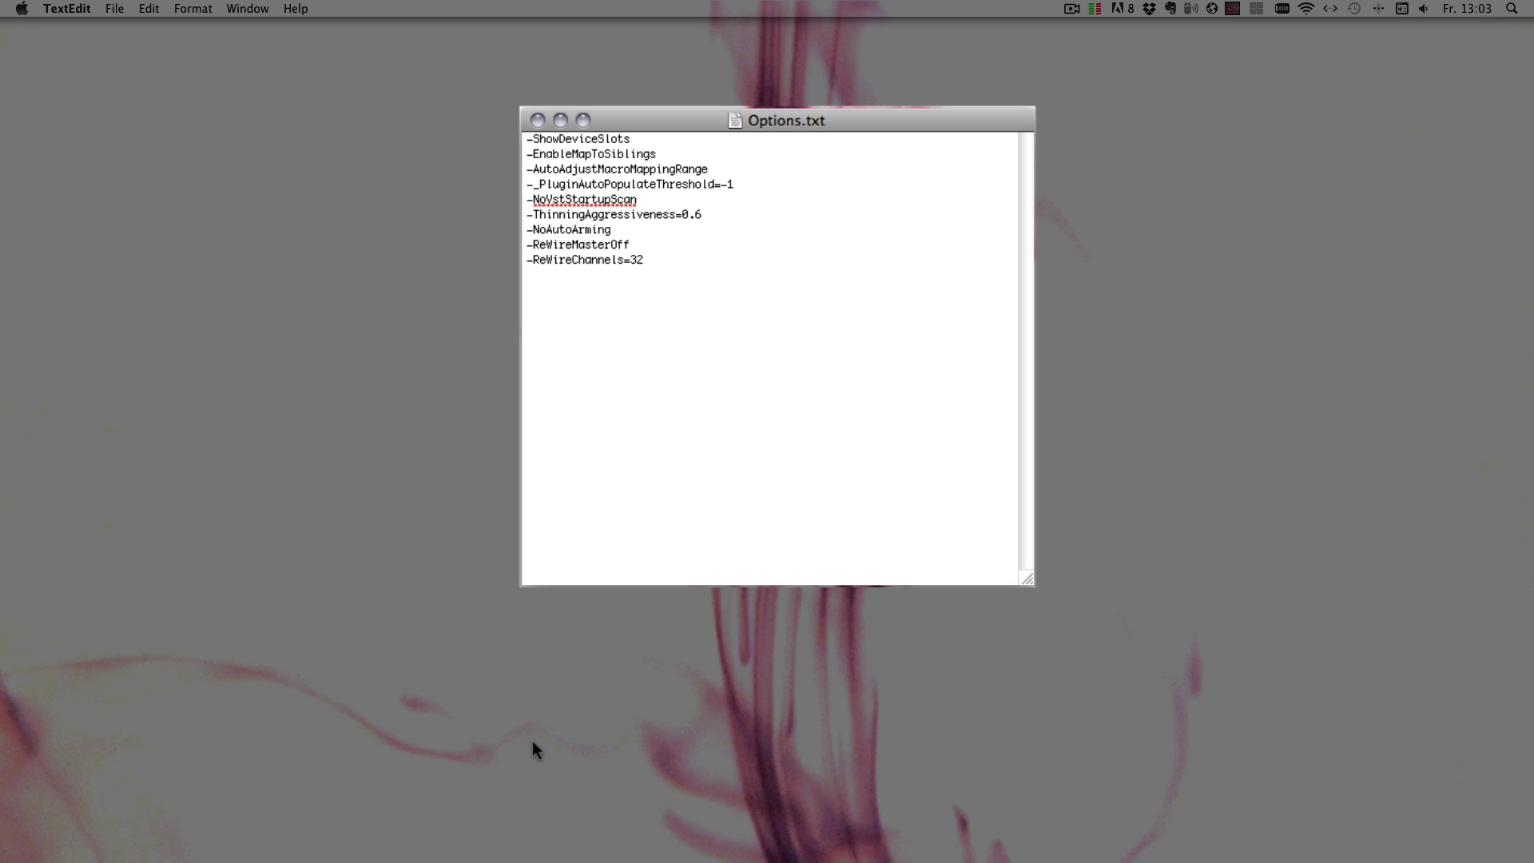
Step: Type '-EnableArmOnSelection' as a new final line in Options.txt
type("-EnableA")
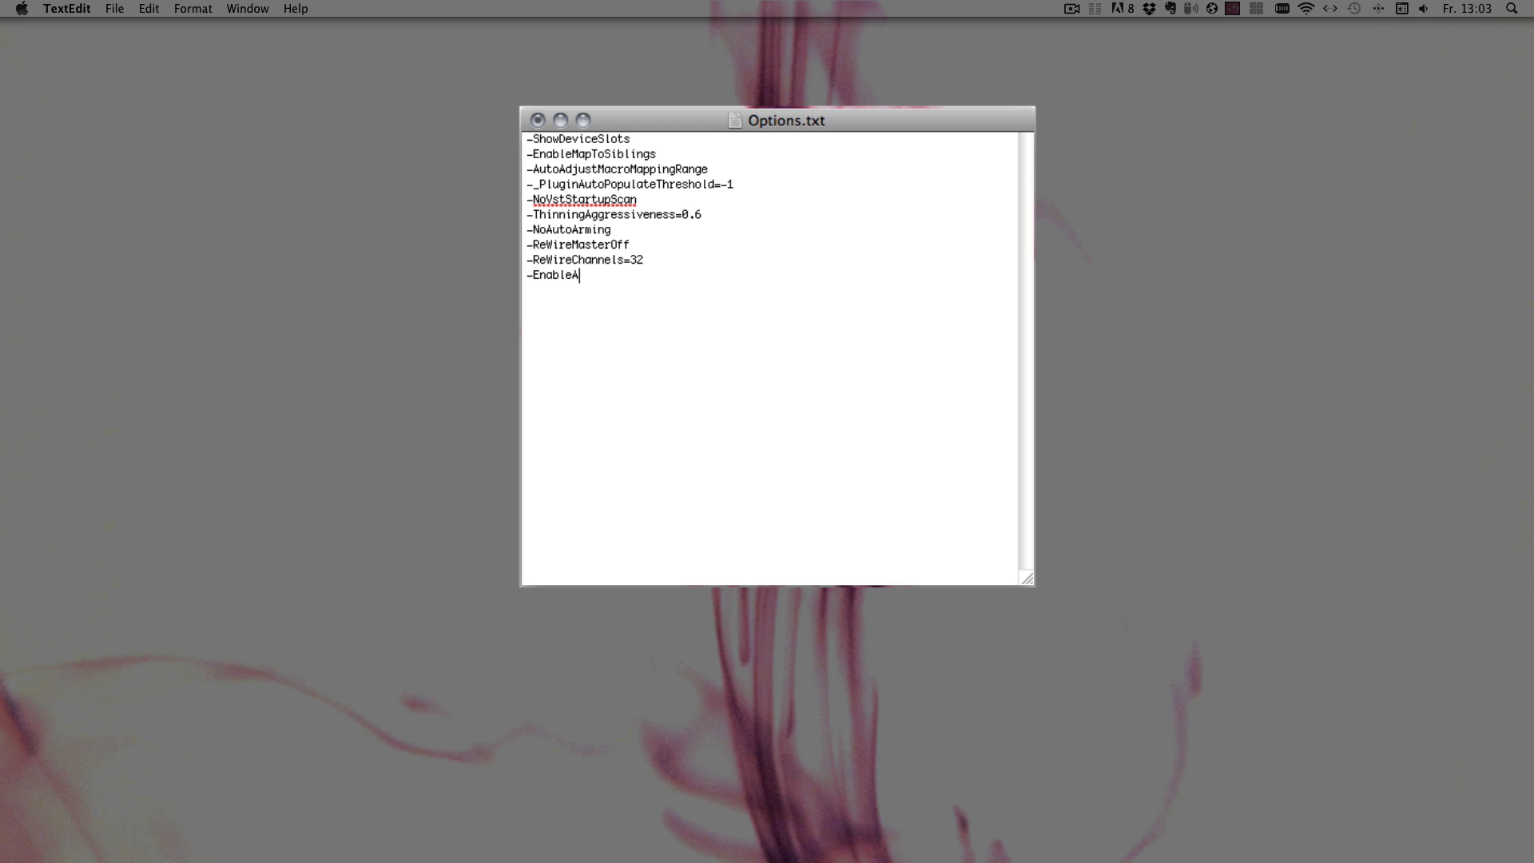
type("rmOnS")
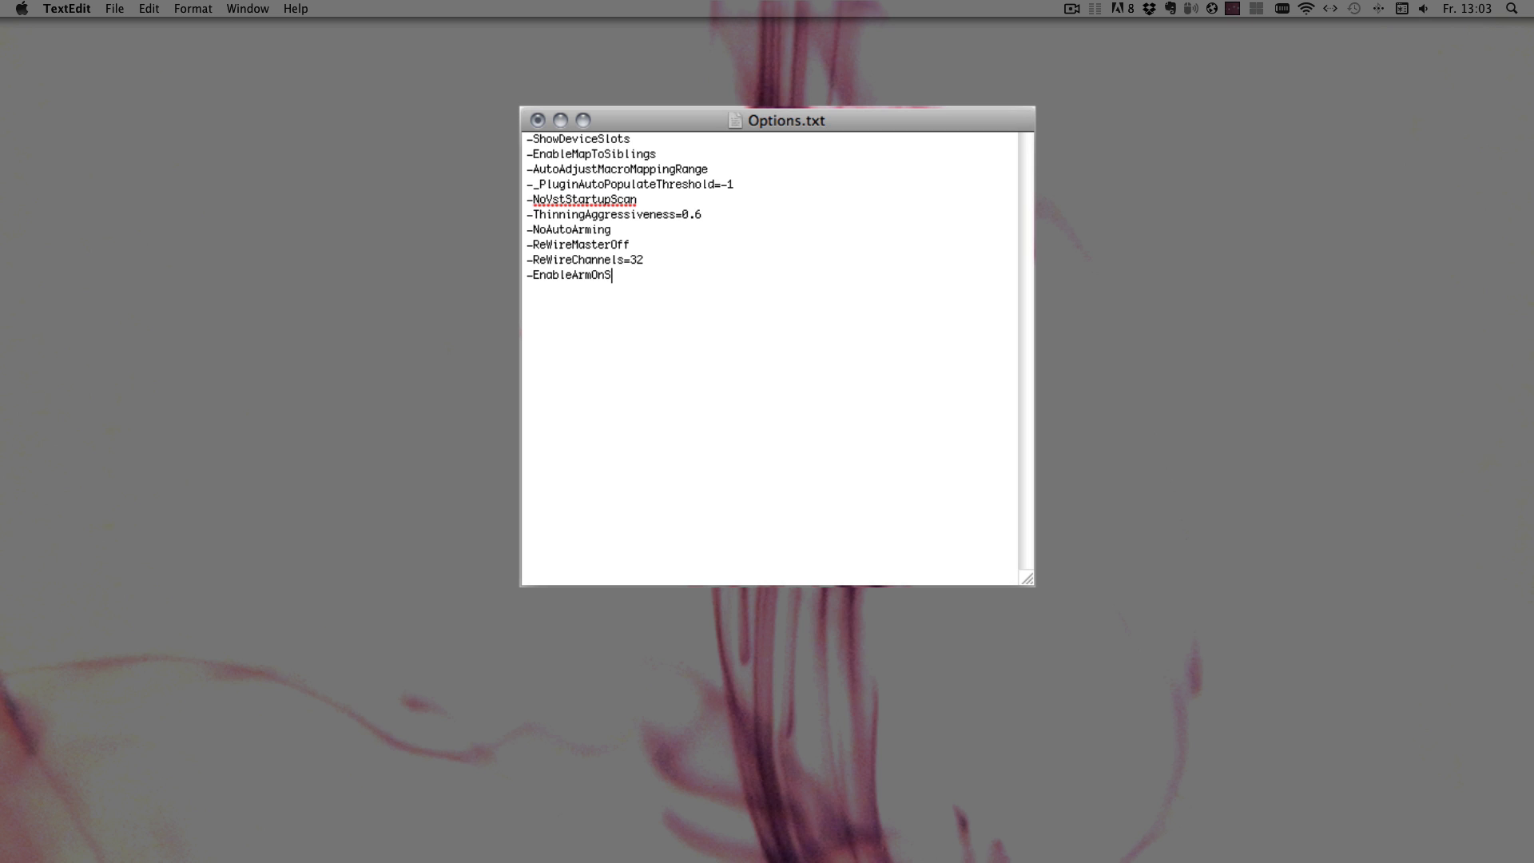
type("electio")
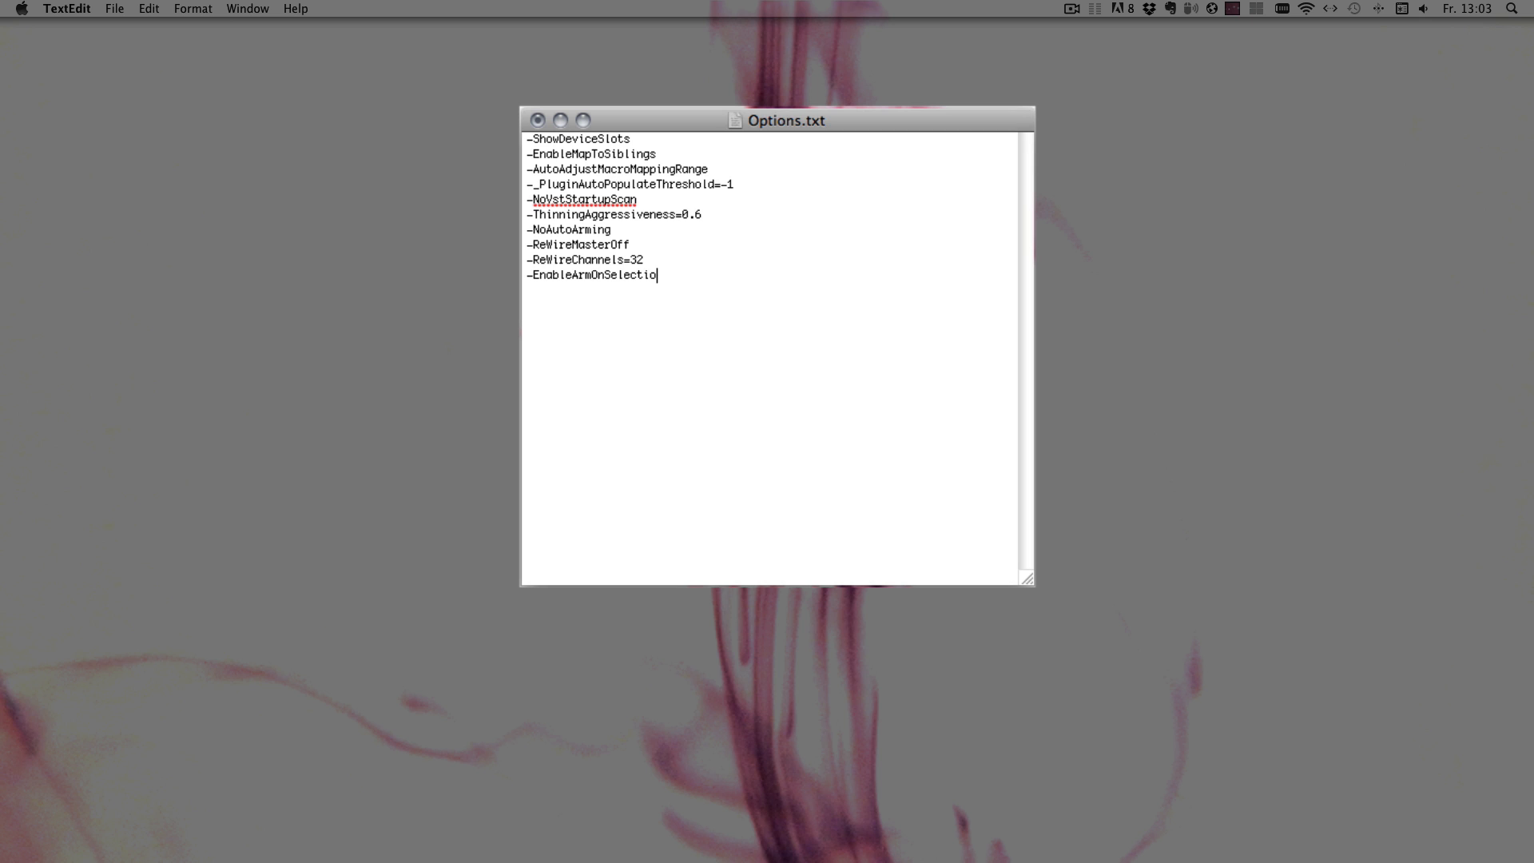
type("n")
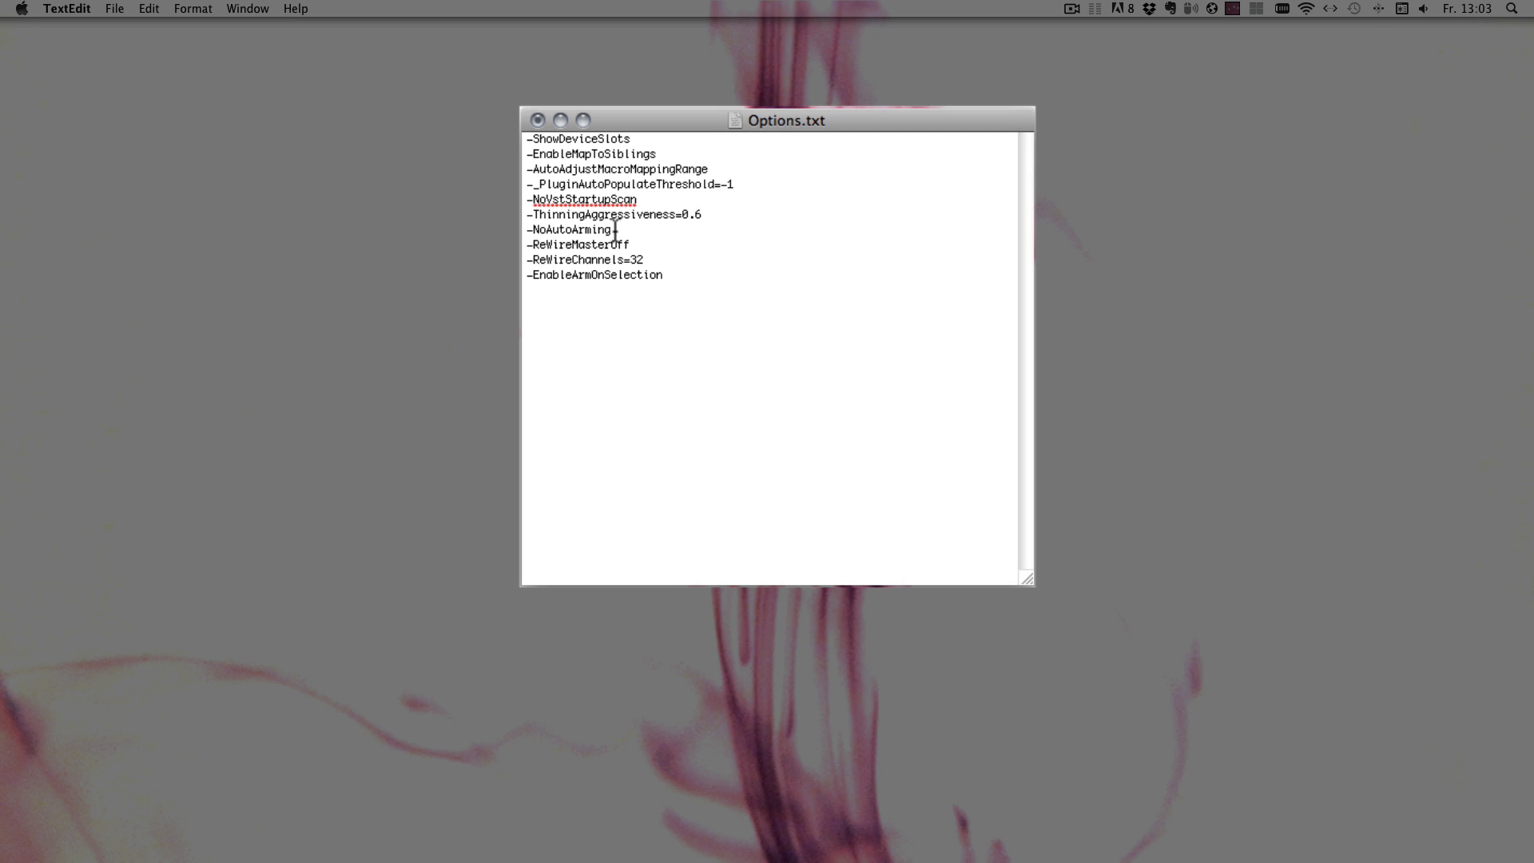
Step: Delete the -NoAutoArming line and save Options.txt
key("backspace")
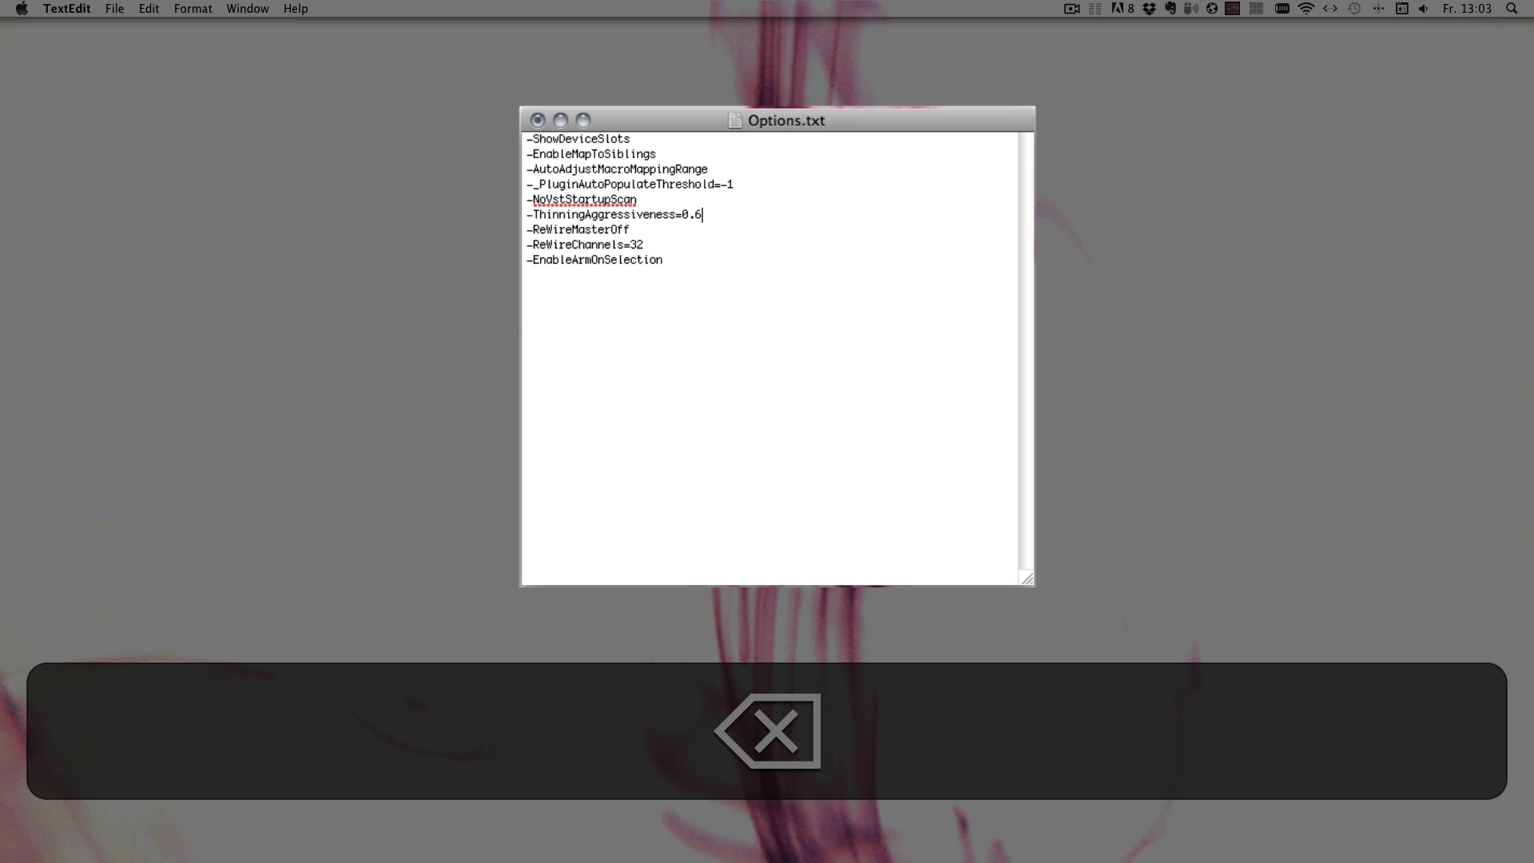
key("cmd+s")
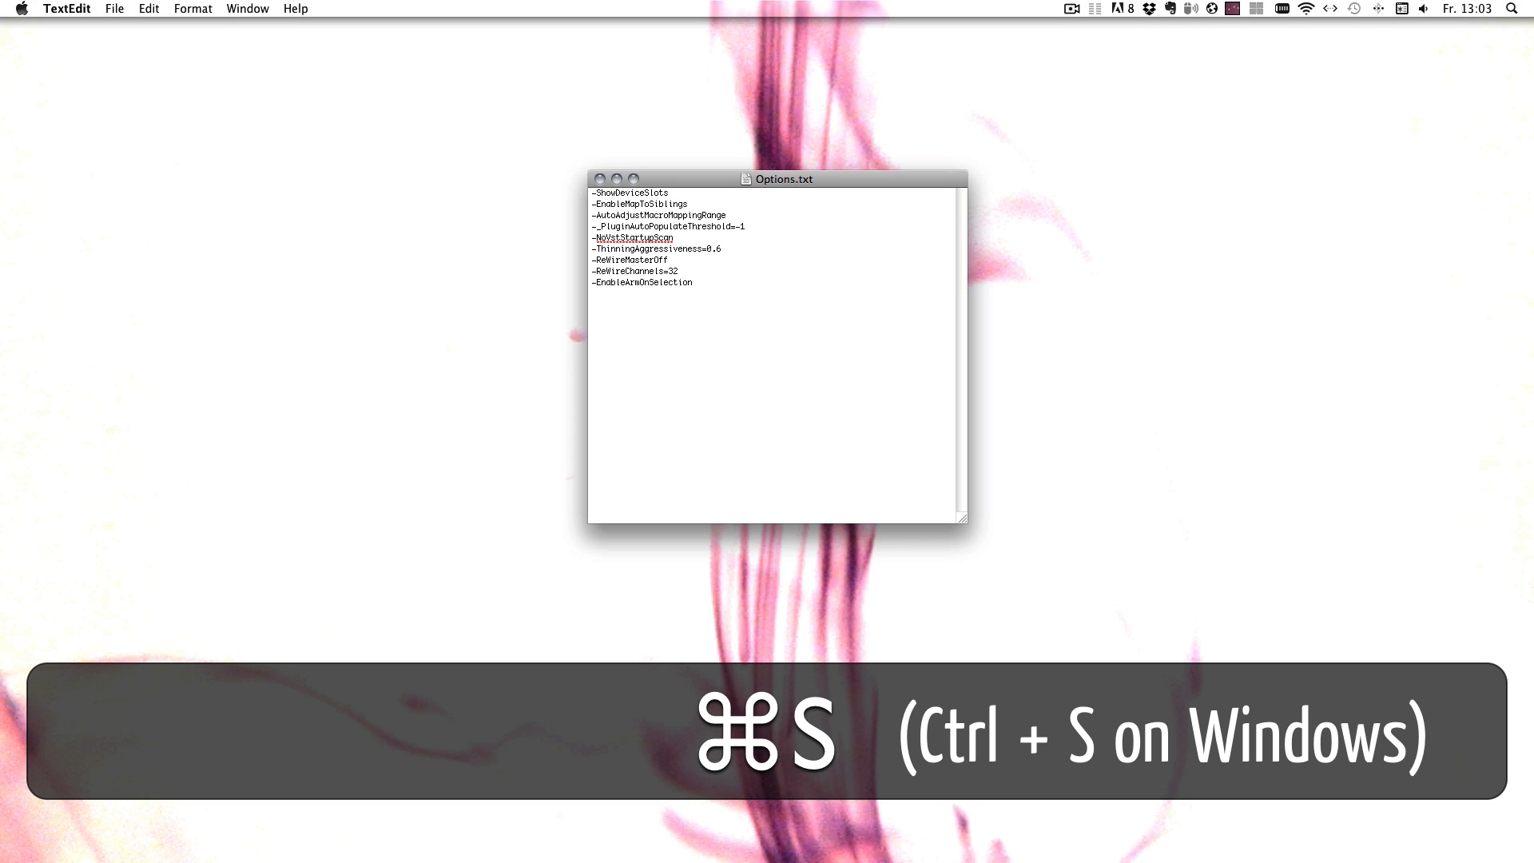
key("cmd+s")
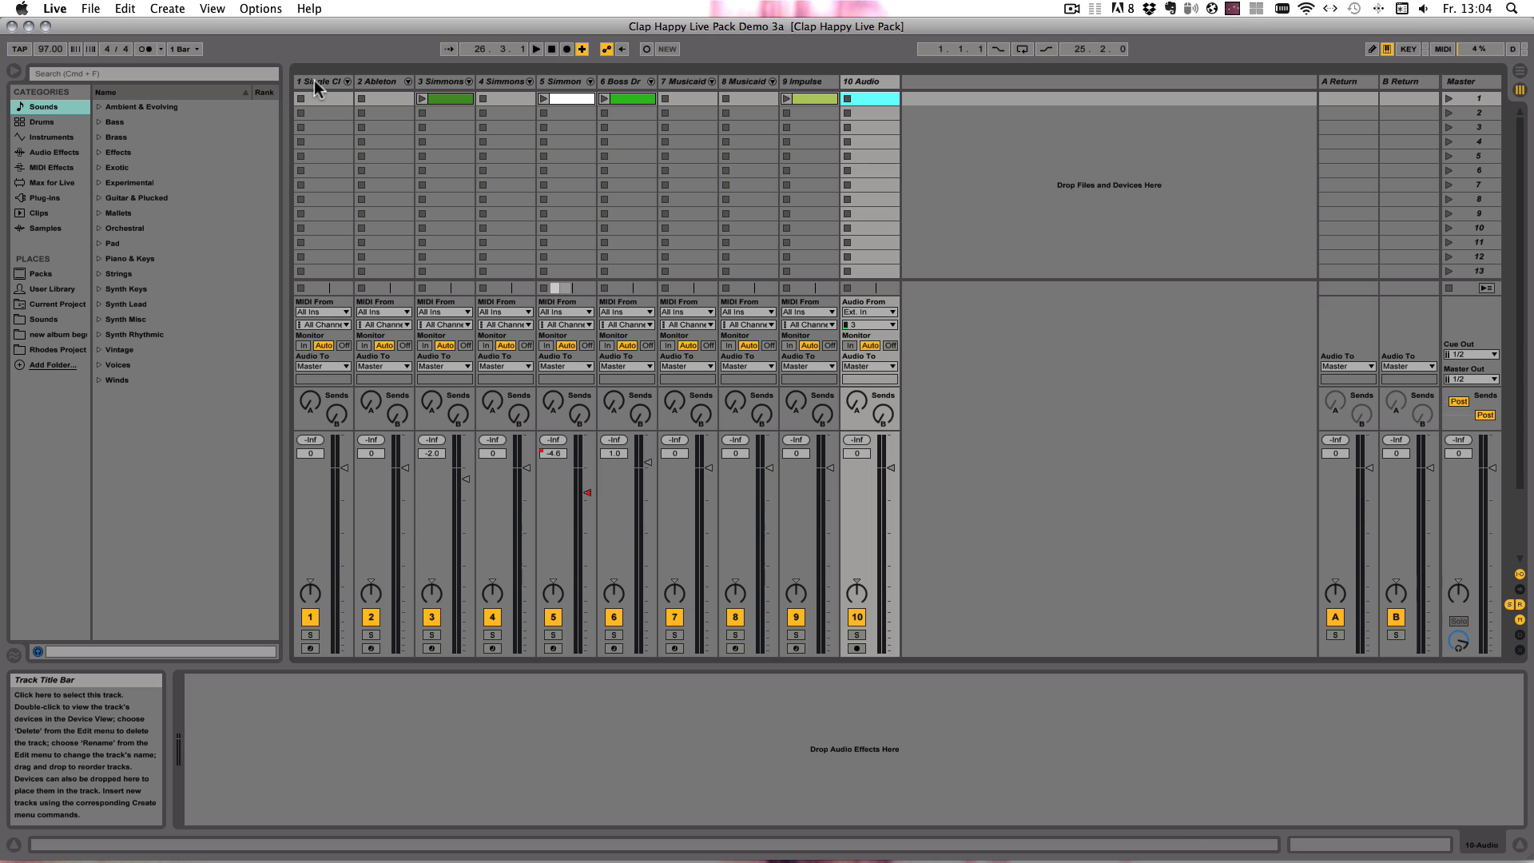
Step: Select tracks 1, 3, 7 and the Impulse track, confirming each becomes armed
left_click(313, 81)
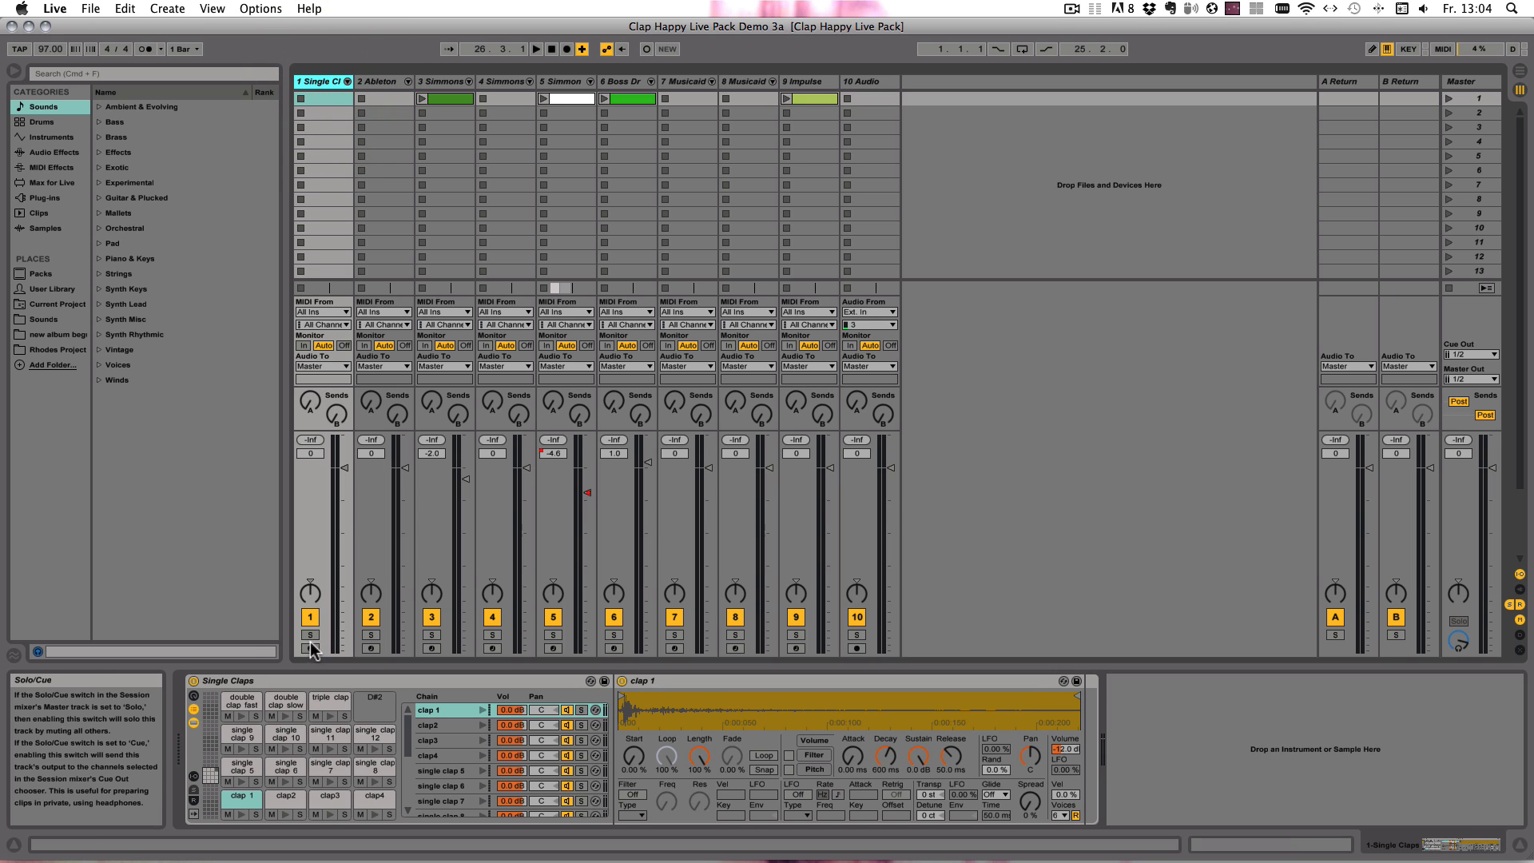
left_click(309, 634)
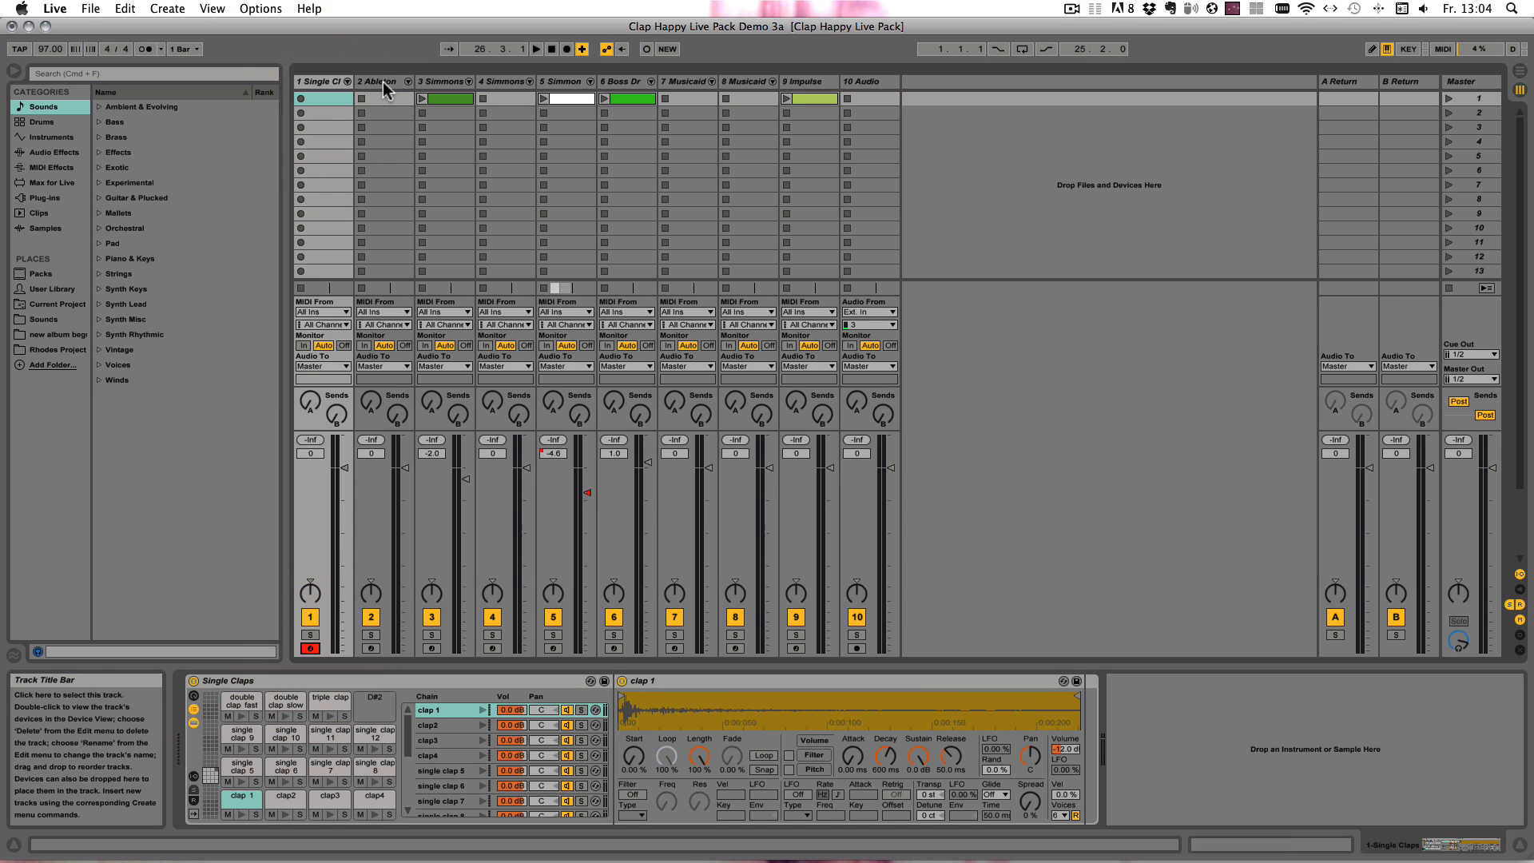
left_click(494, 82)
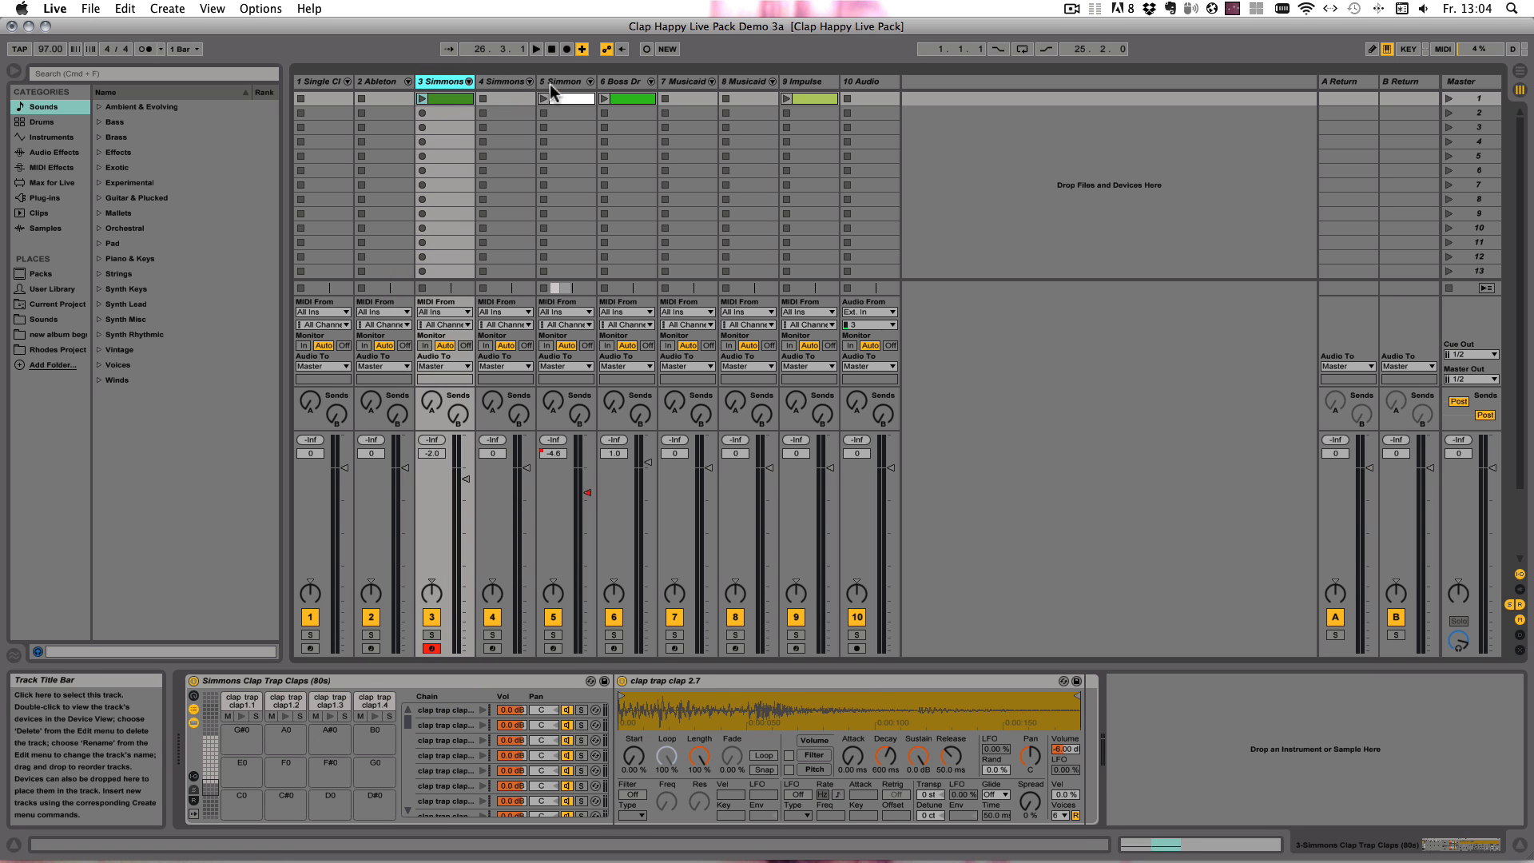
left_click(683, 81)
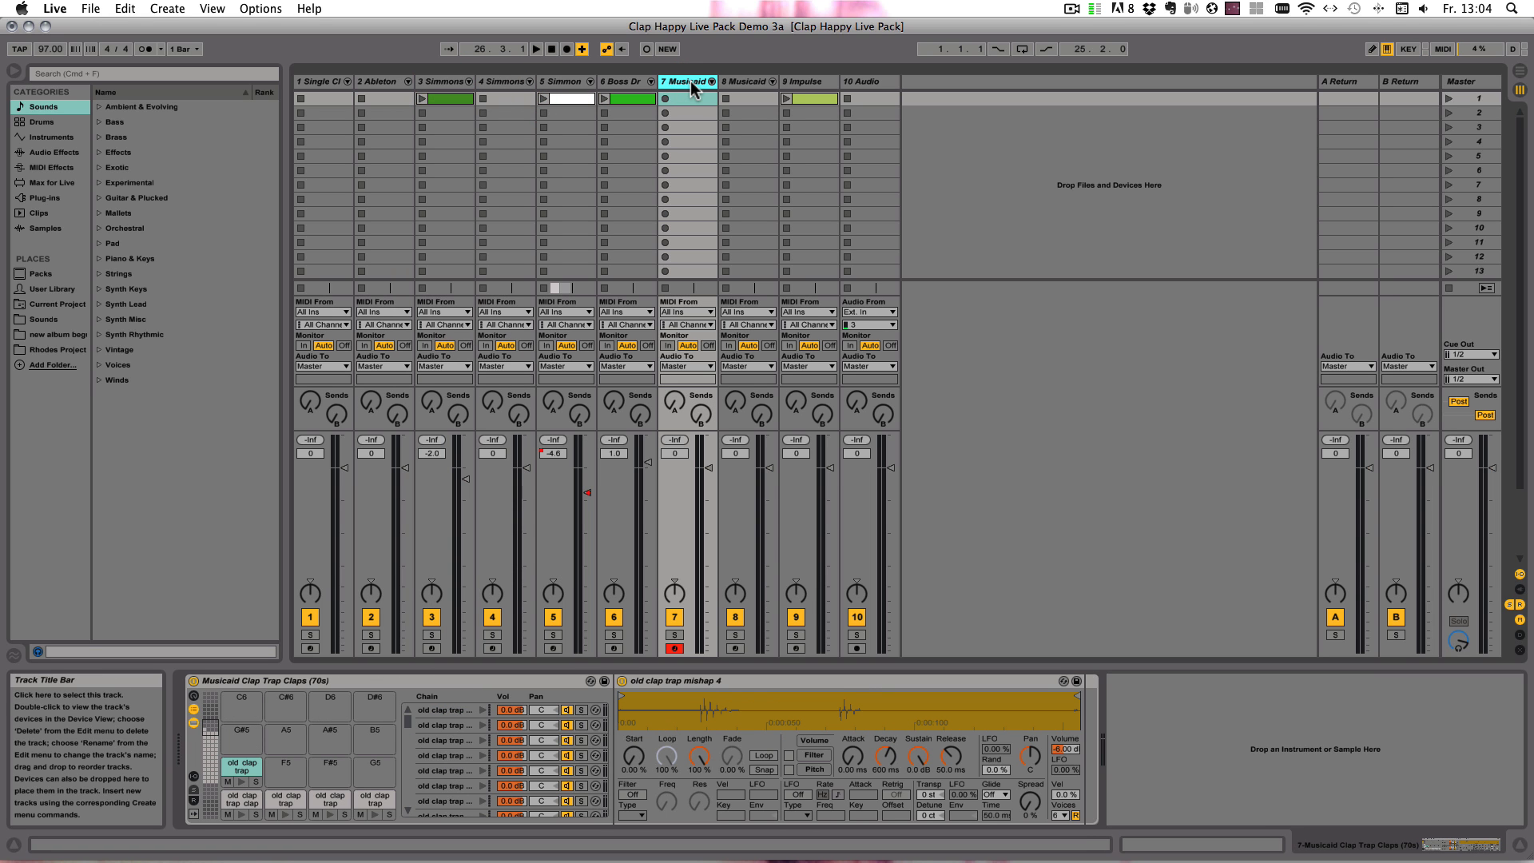
mouse_move(763, 83)
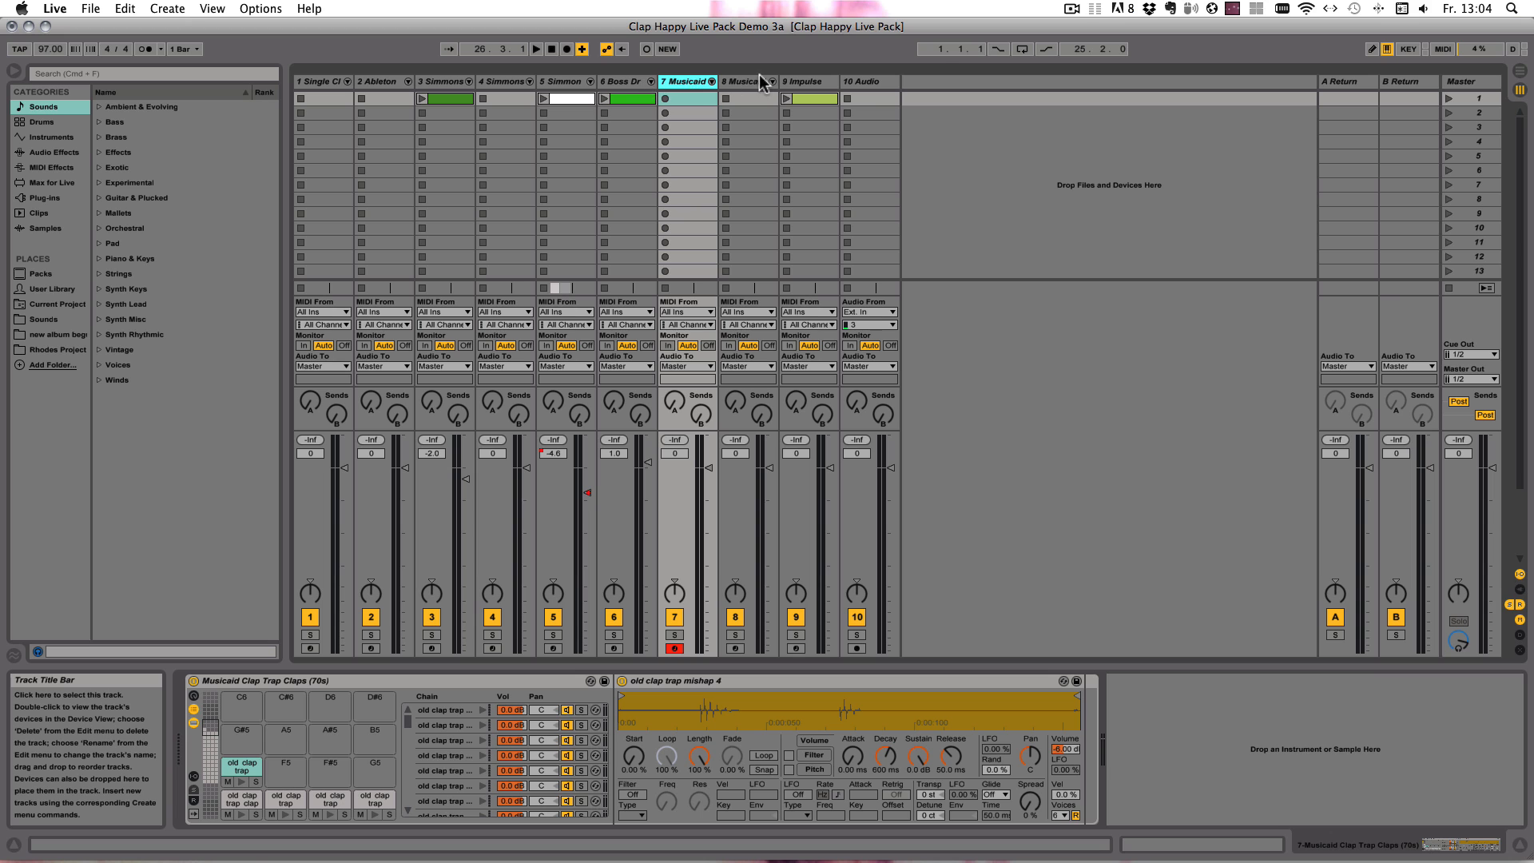
left_click(810, 81)
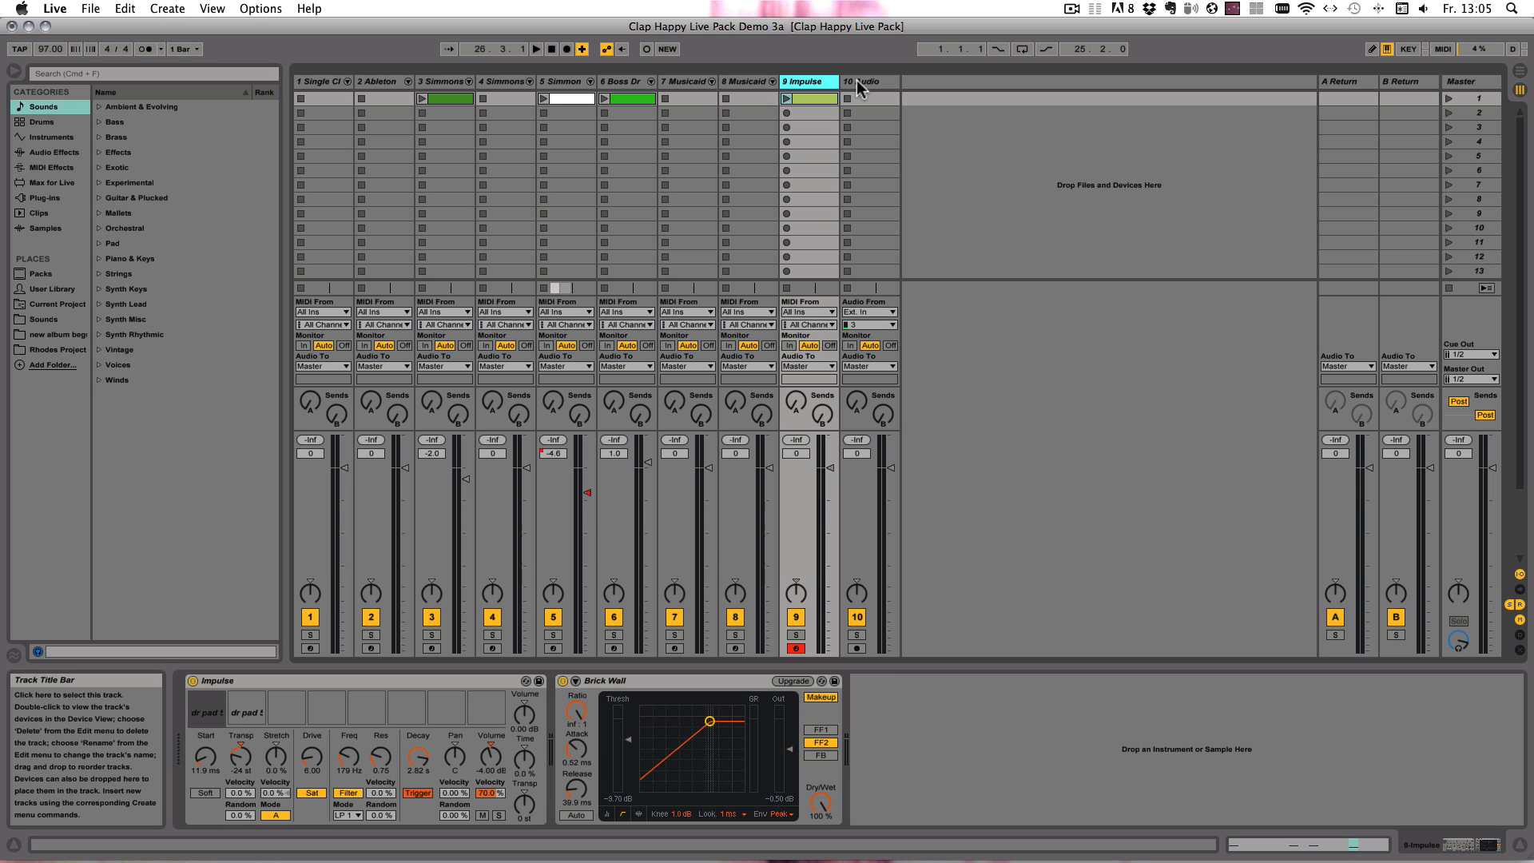
mouse_move(792, 675)
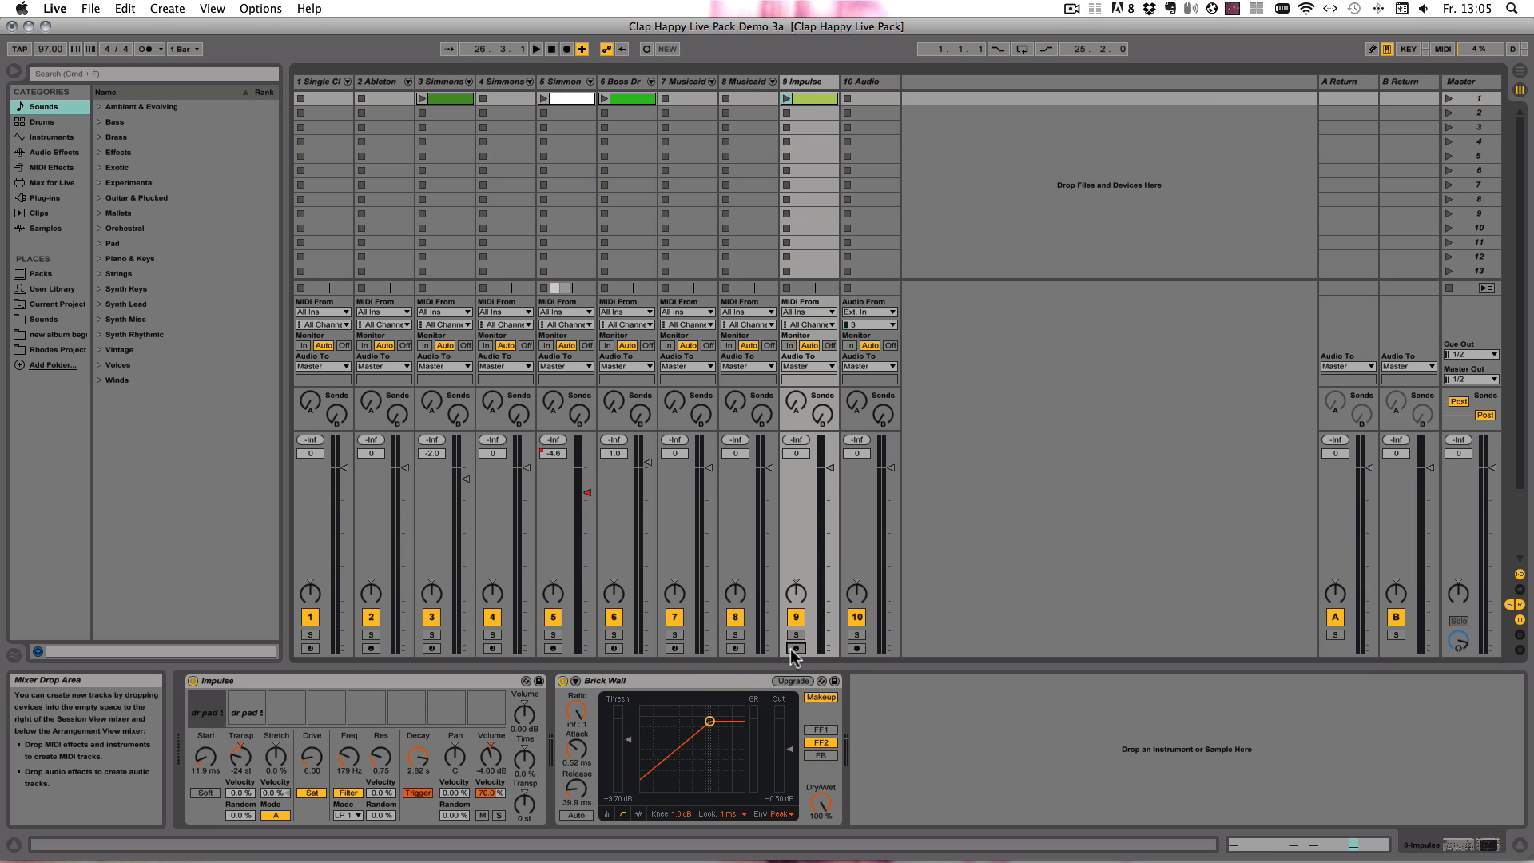
Step: Select track 3 (Simmons), track 7 (Musicaid) and track 8, leaving them unarmed
left_click(431, 81)
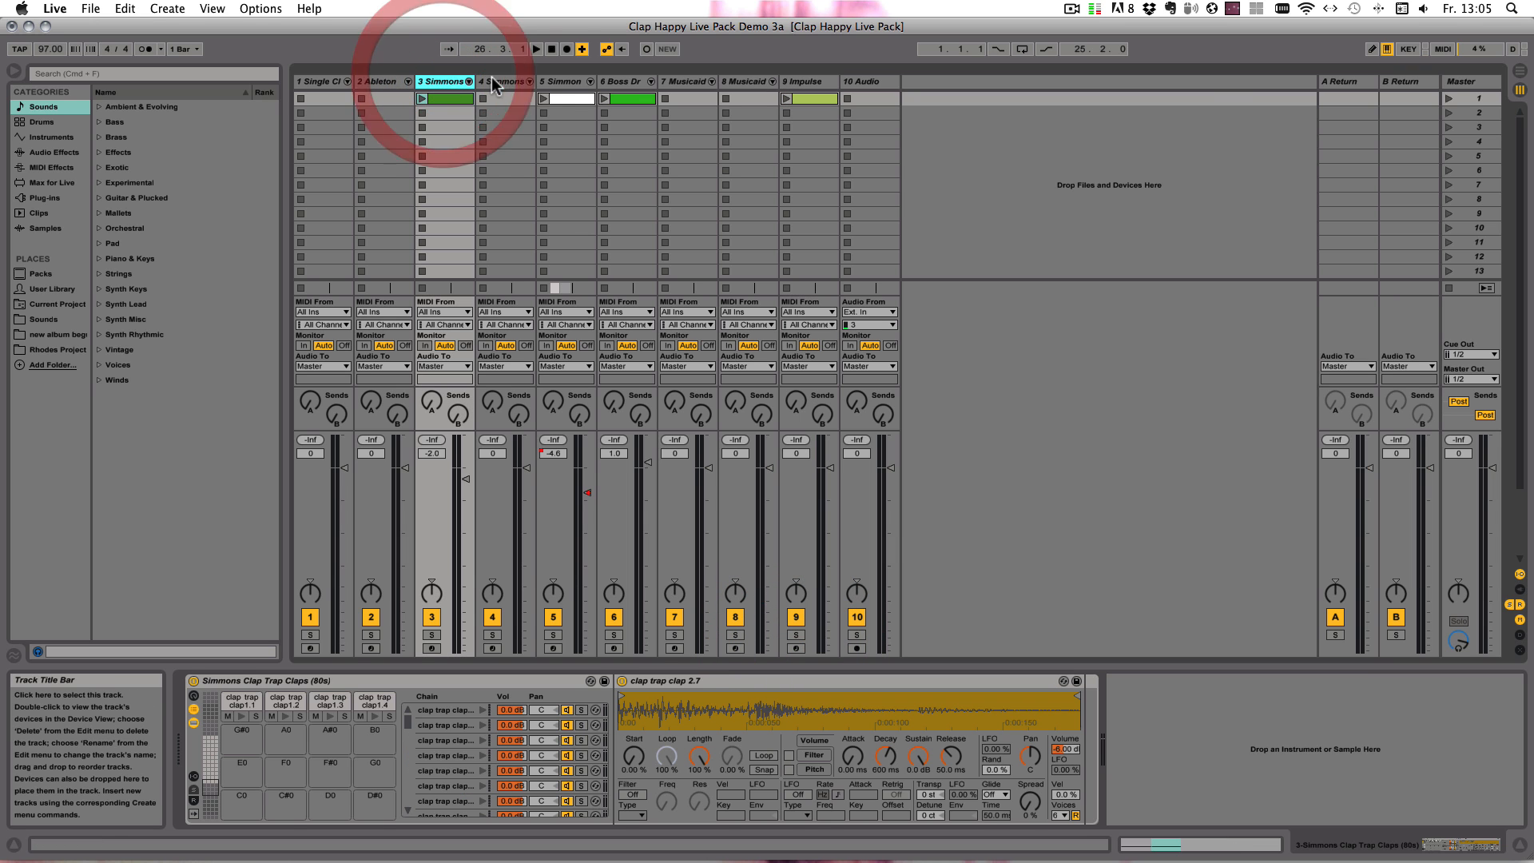
left_click(684, 82)
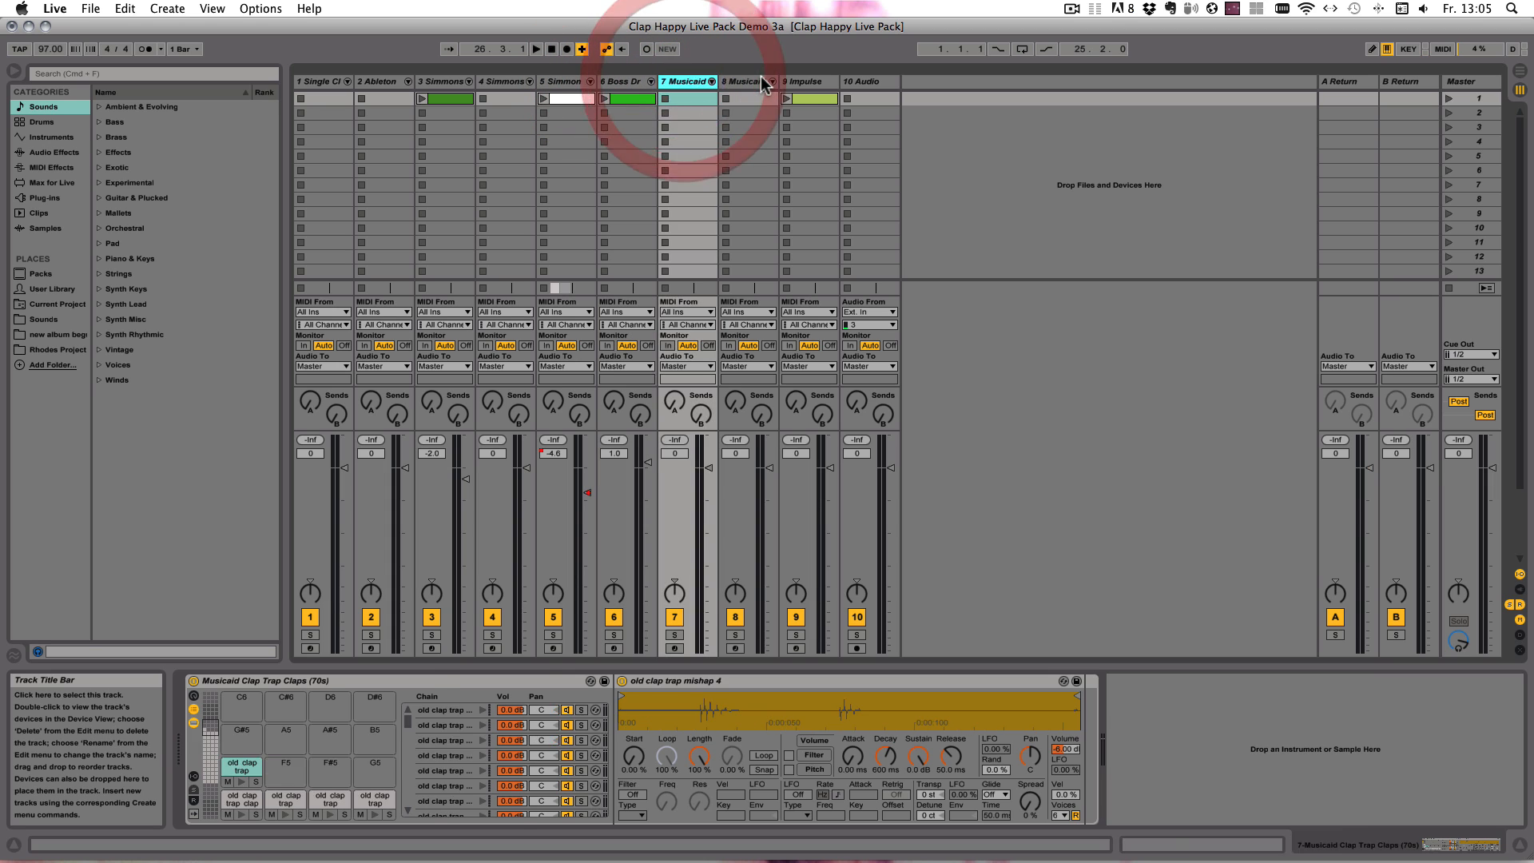
left_click(745, 81)
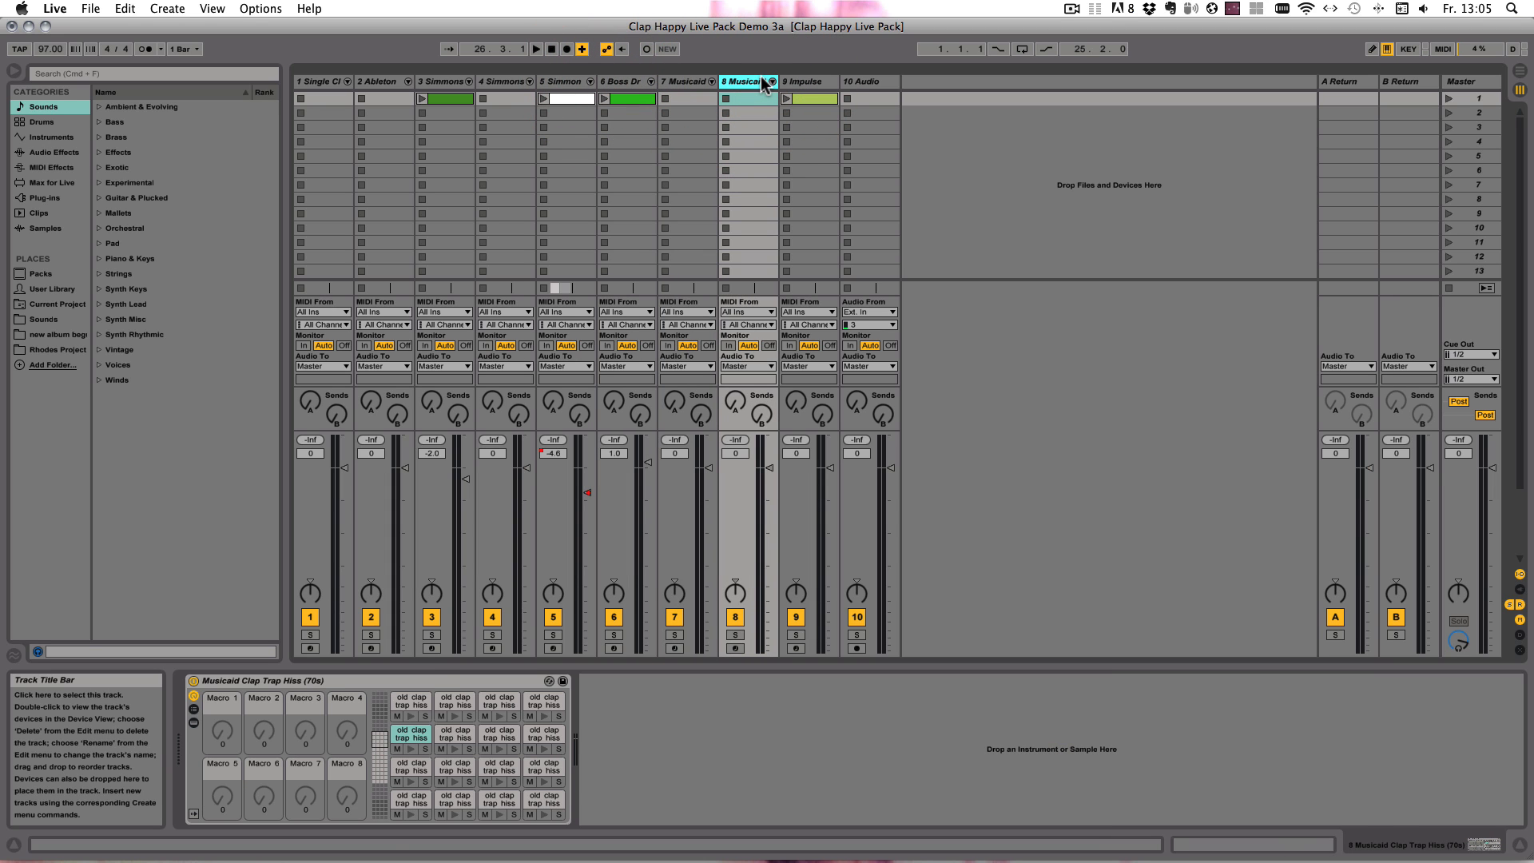